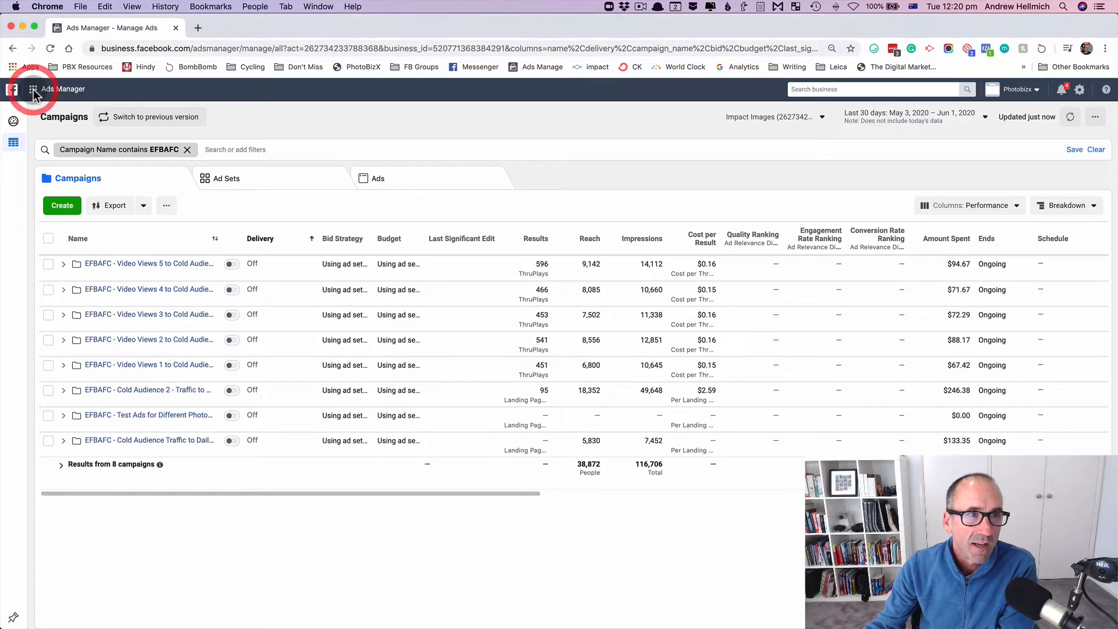
- Open Page Posts from the Business Tools menu's Shortcuts
{"action": "left_click", "coordinate": [33, 89]}
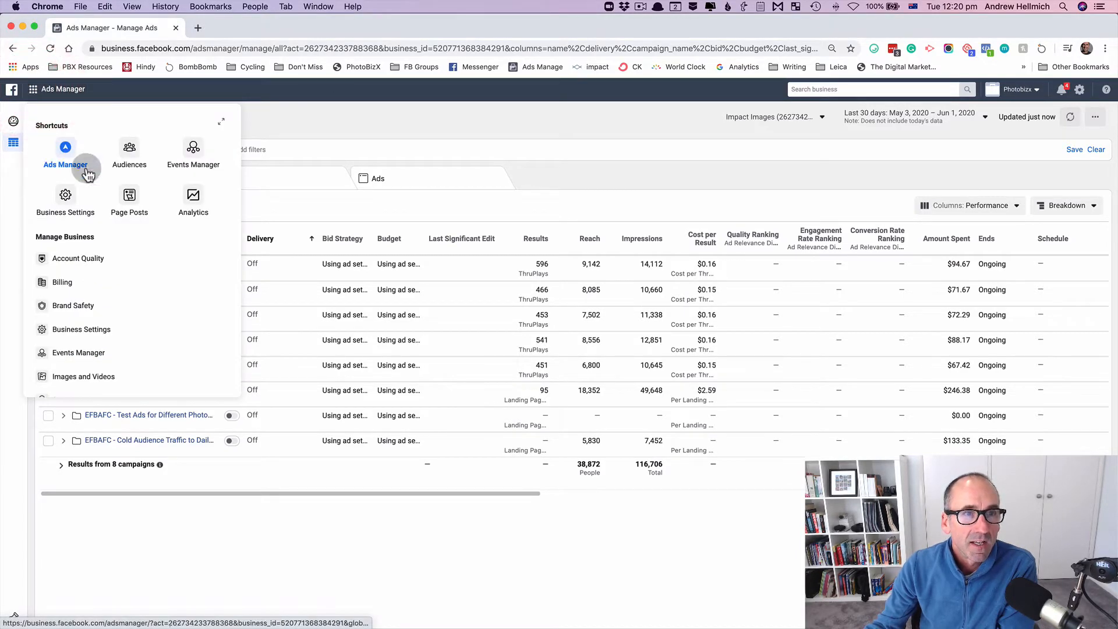
{"action": "left_click", "coordinate": [65, 152]}
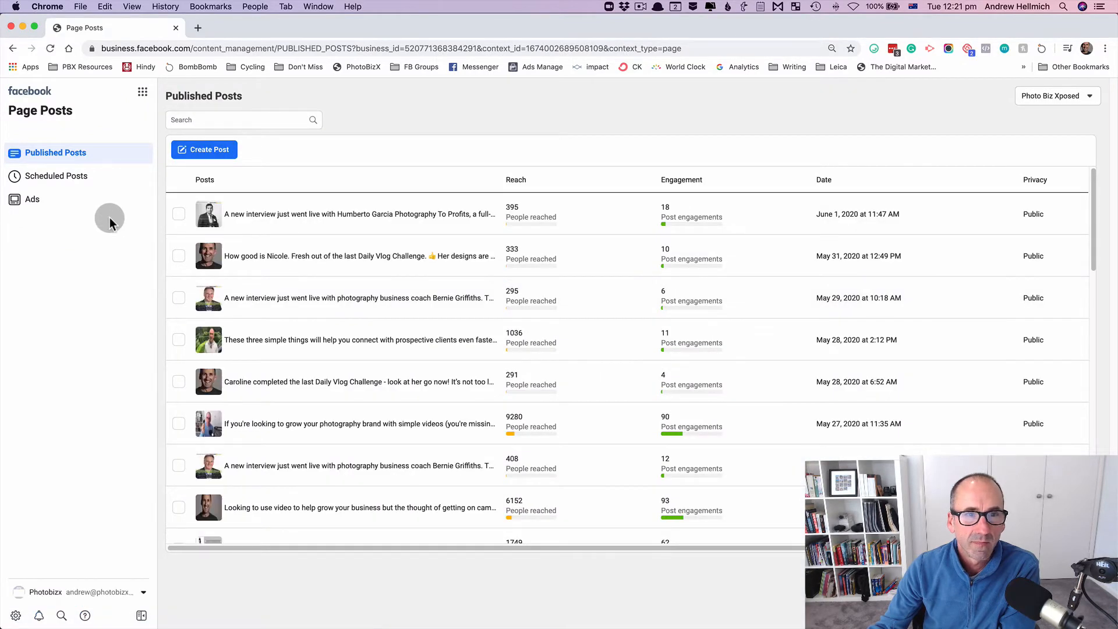
{"action": "mouse_move", "coordinate": [102, 218]}
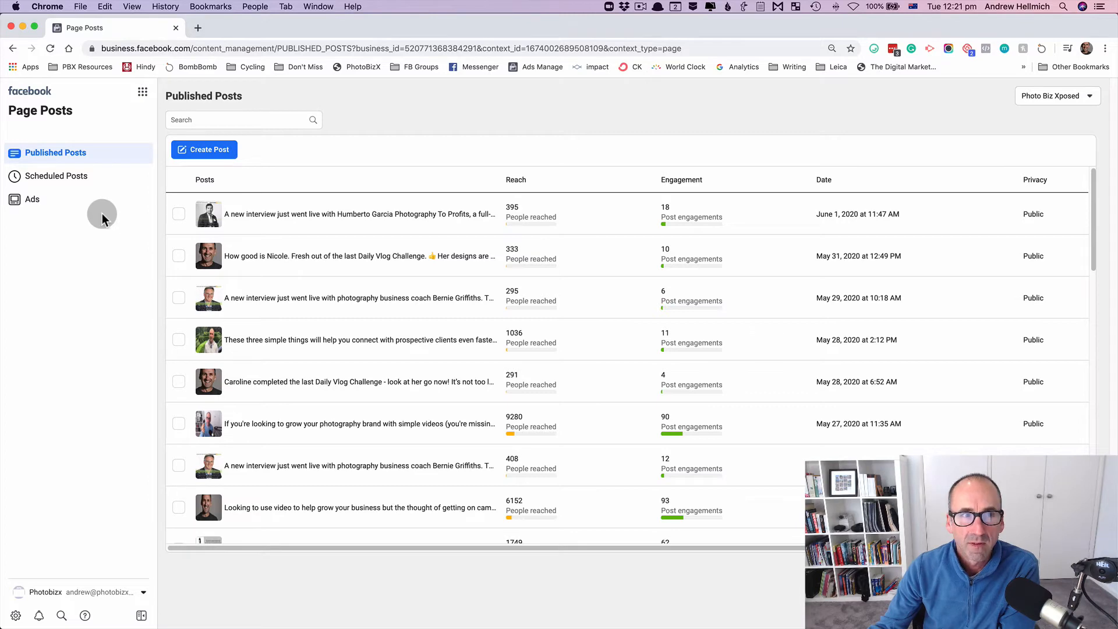
- Switch to the Ads tab, browse the ad posts, and open the first ad's details
{"action": "left_click", "coordinate": [32, 199]}
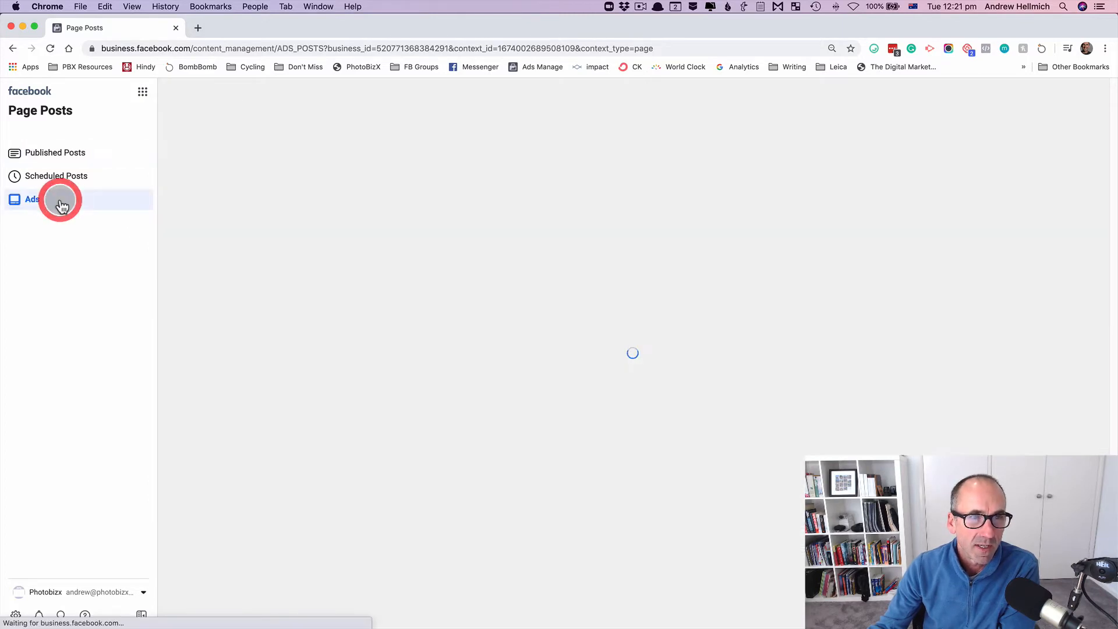
{"action": "left_click", "coordinate": [31, 199]}
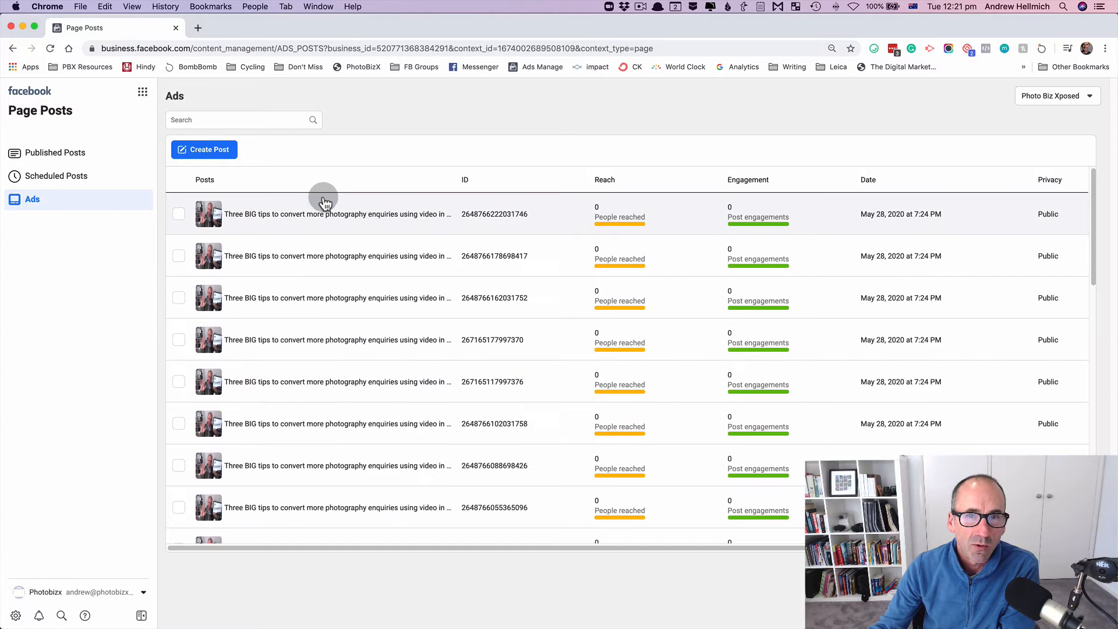
{"action": "mouse_move", "coordinate": [295, 315]}
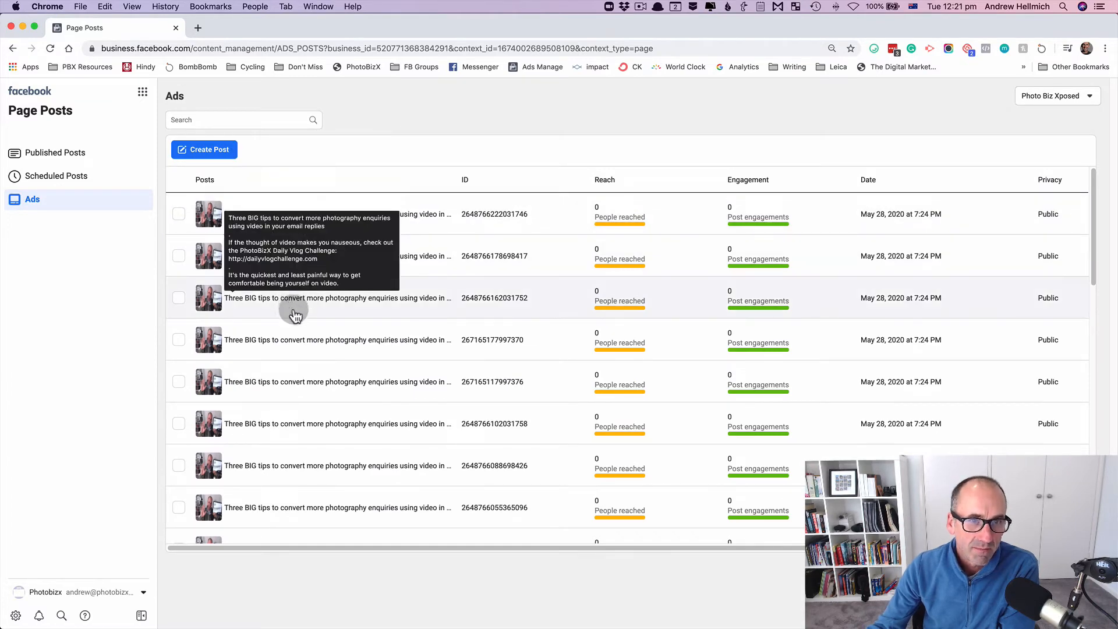
{"action": "scroll", "scroll_direction": "down", "scroll_amount": 3}
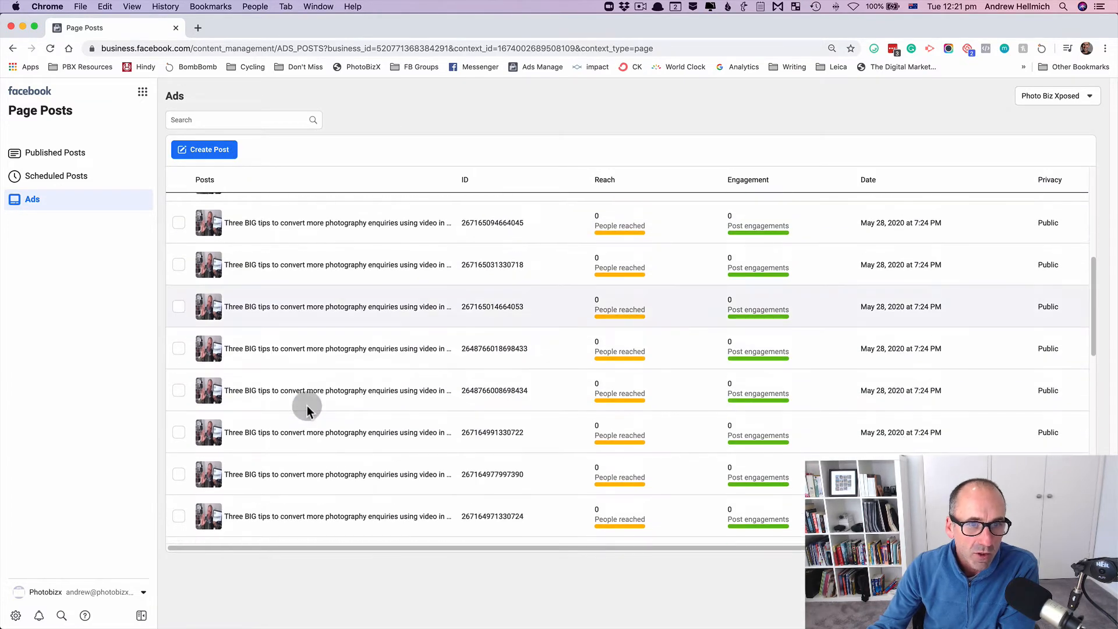
{"action": "scroll", "scroll_direction": "down", "scroll_amount": 3}
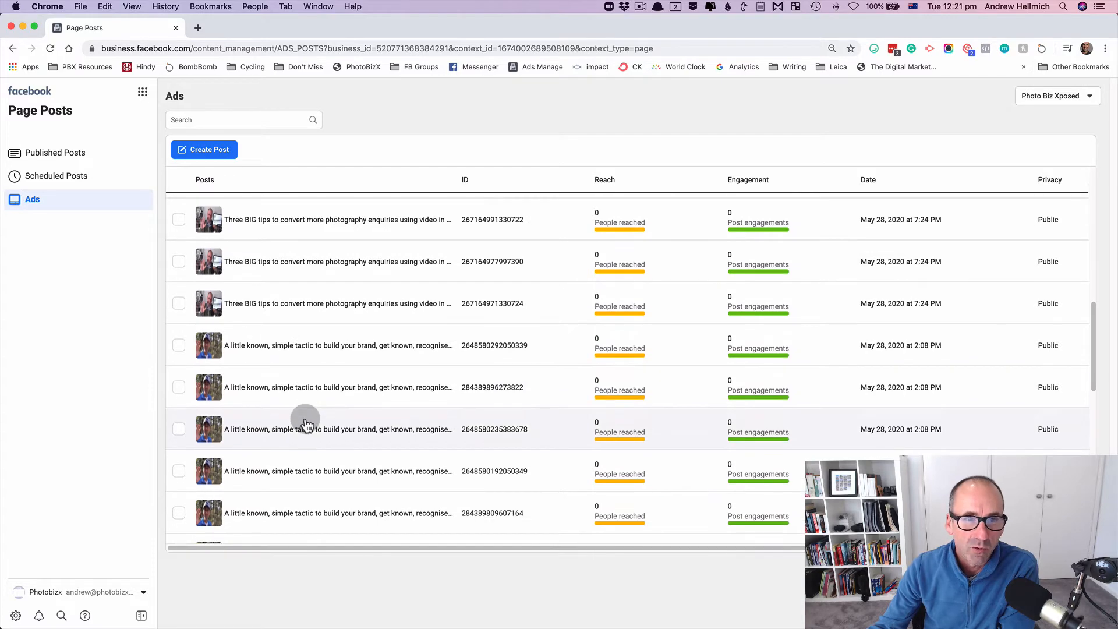
{"action": "scroll", "scroll_direction": "up", "scroll_amount": 3}
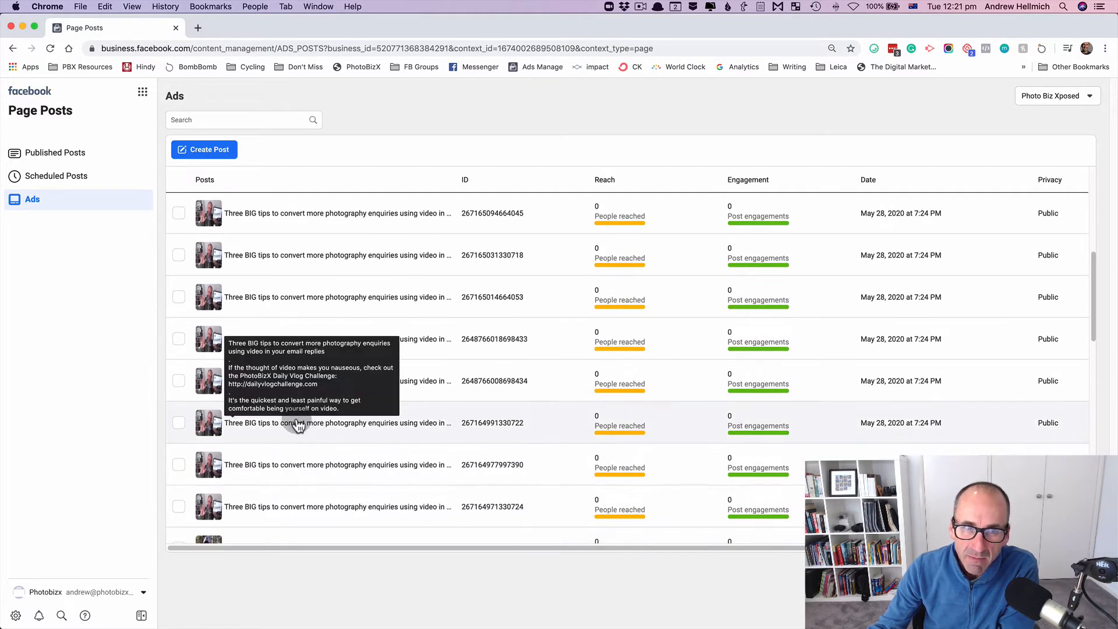
{"action": "scroll", "scroll_direction": "up", "scroll_amount": 3}
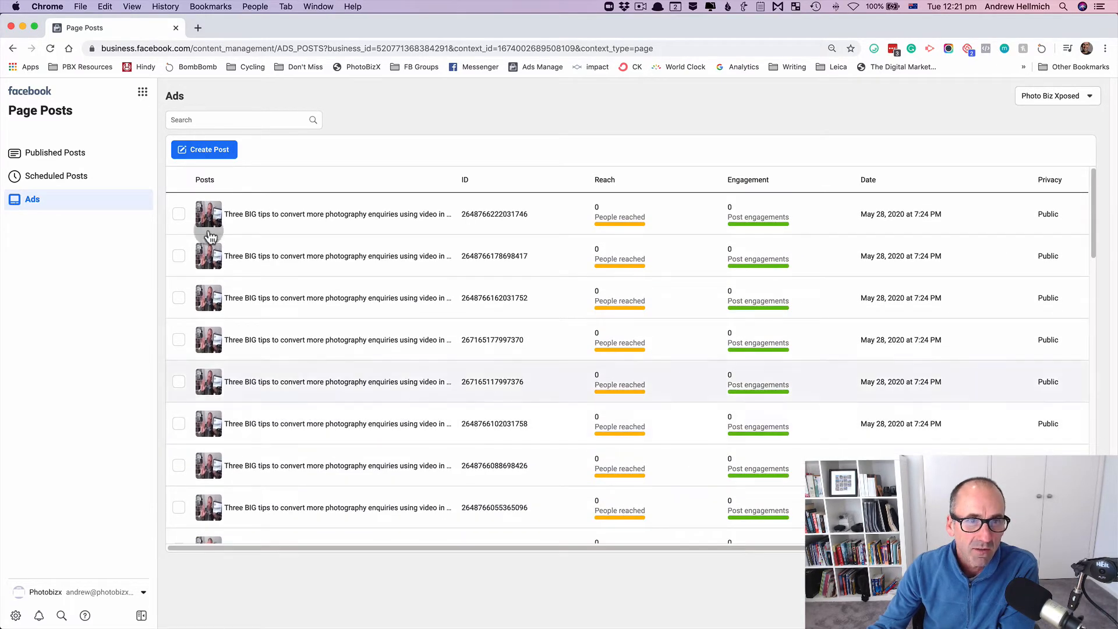
{"action": "left_click", "coordinate": [337, 213]}
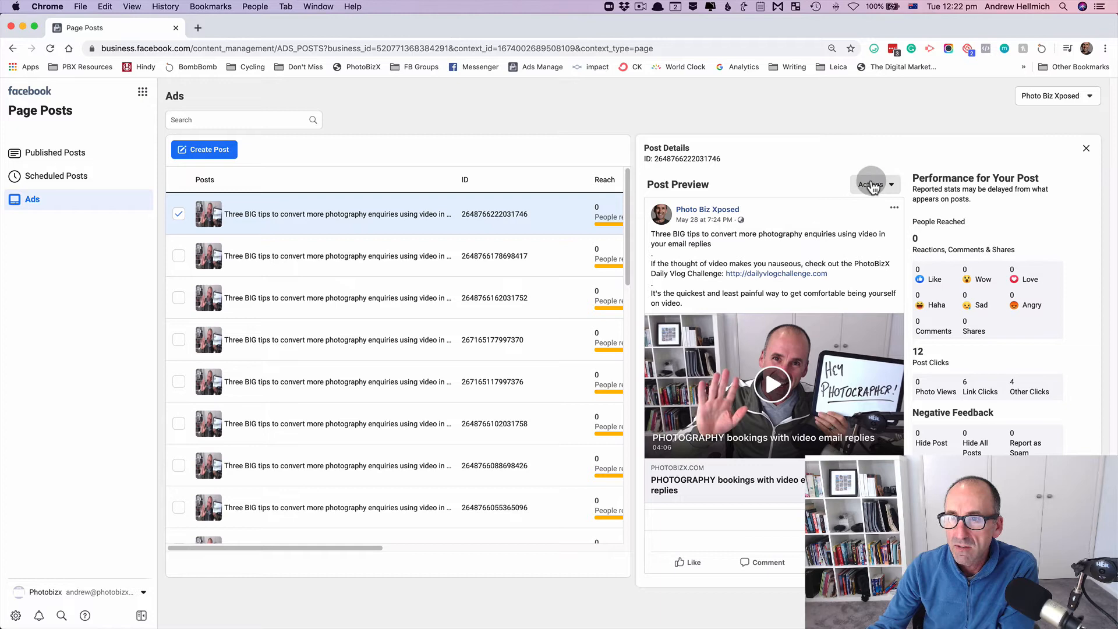
- Publish the 'Three BIG tips' ad post to the page via Actions and confirm
{"action": "left_click", "coordinate": [871, 184]}
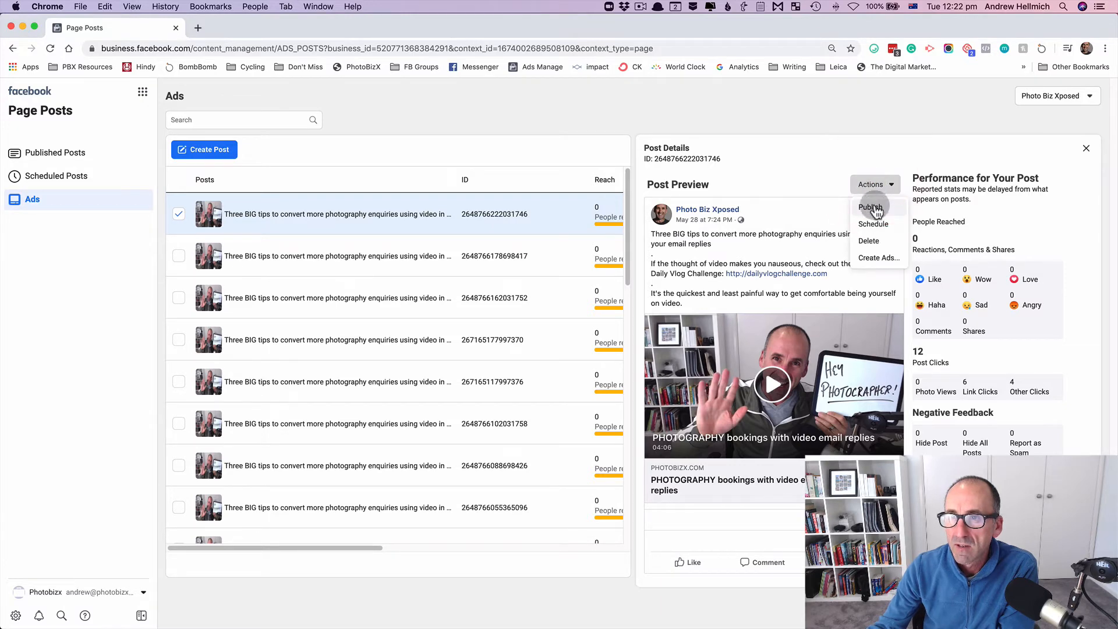
{"action": "left_click", "coordinate": [869, 207]}
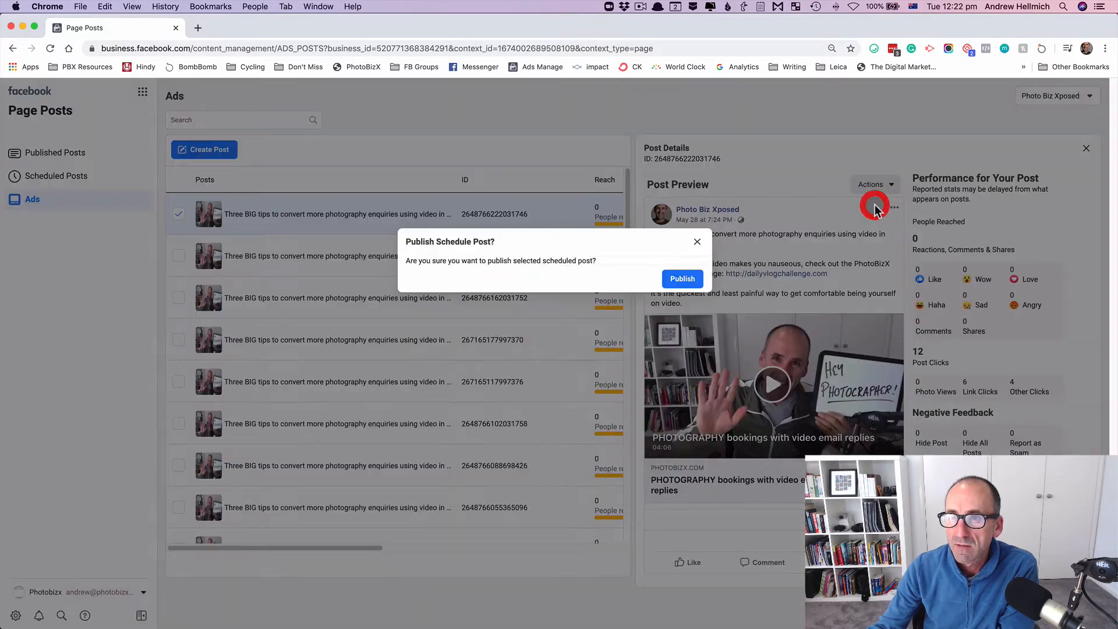
{"action": "mouse_move", "coordinate": [509, 241]}
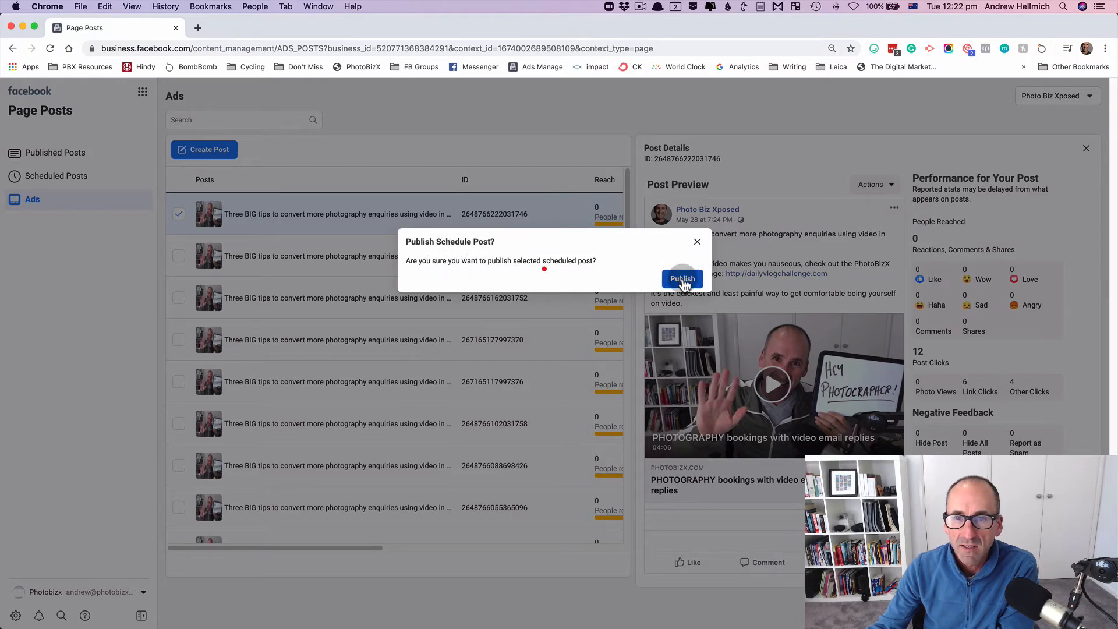
{"action": "left_click", "coordinate": [681, 278]}
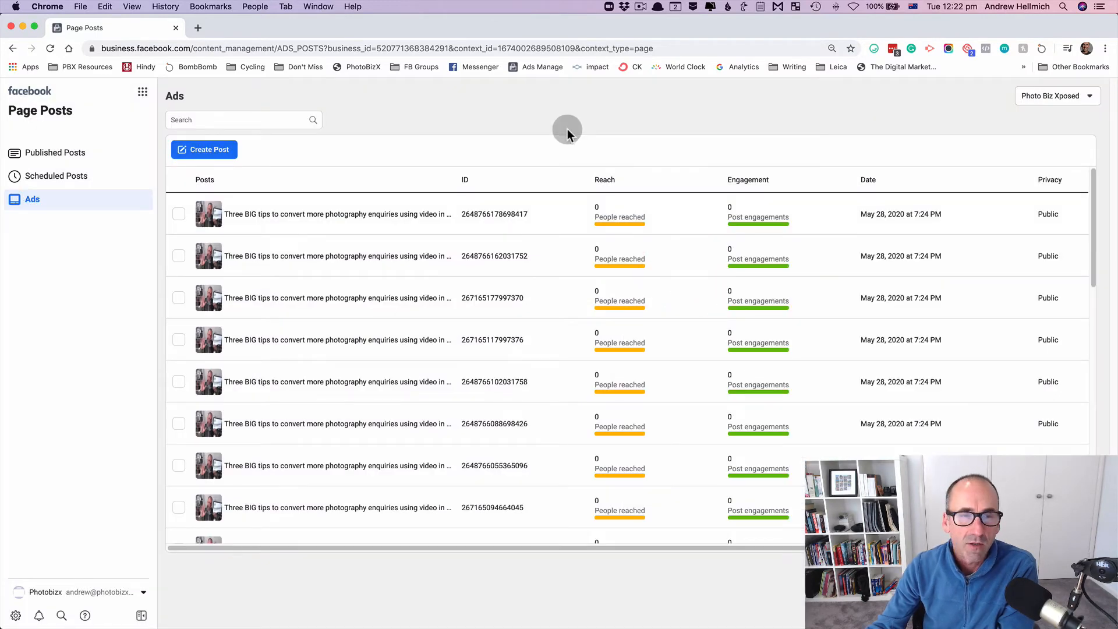
{"action": "mouse_move", "coordinate": [209, 57]}
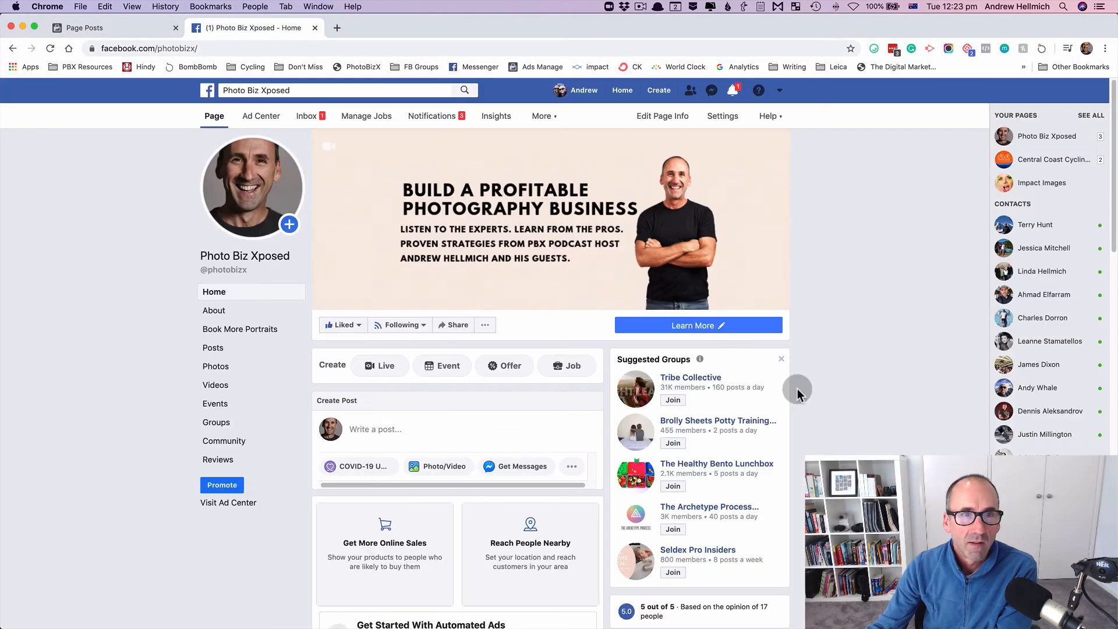
{"action": "mouse_move", "coordinate": [818, 375]}
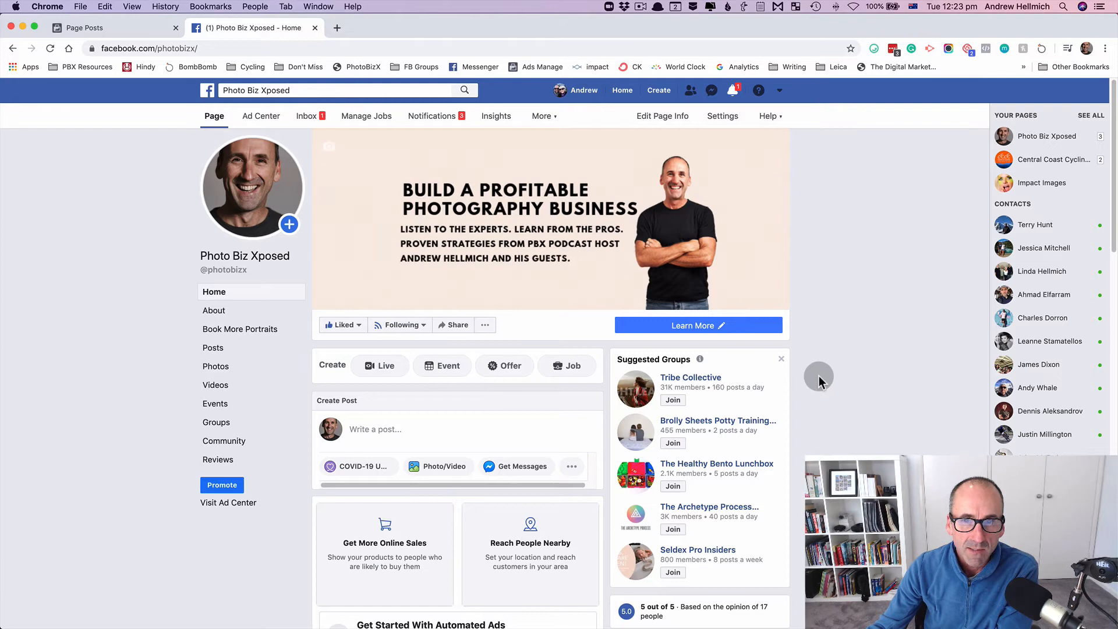
- Scroll the Photo Biz Xposed timeline and play the 'Three BIG tips' video
{"action": "scroll", "scroll_direction": "down", "scroll_amount": 3}
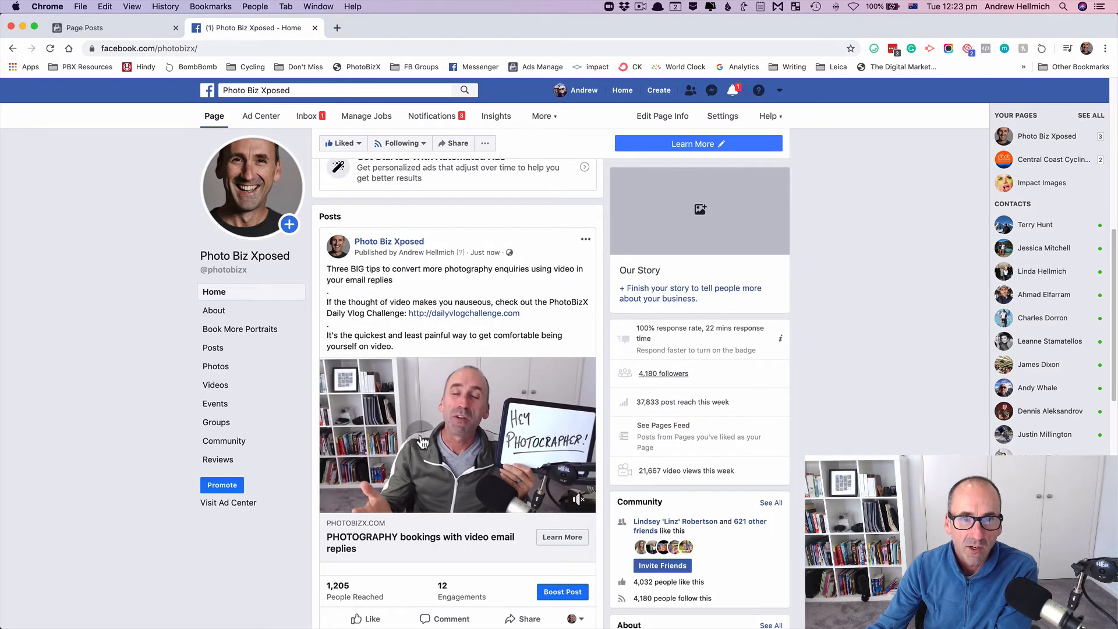
{"action": "left_click", "coordinate": [457, 435]}
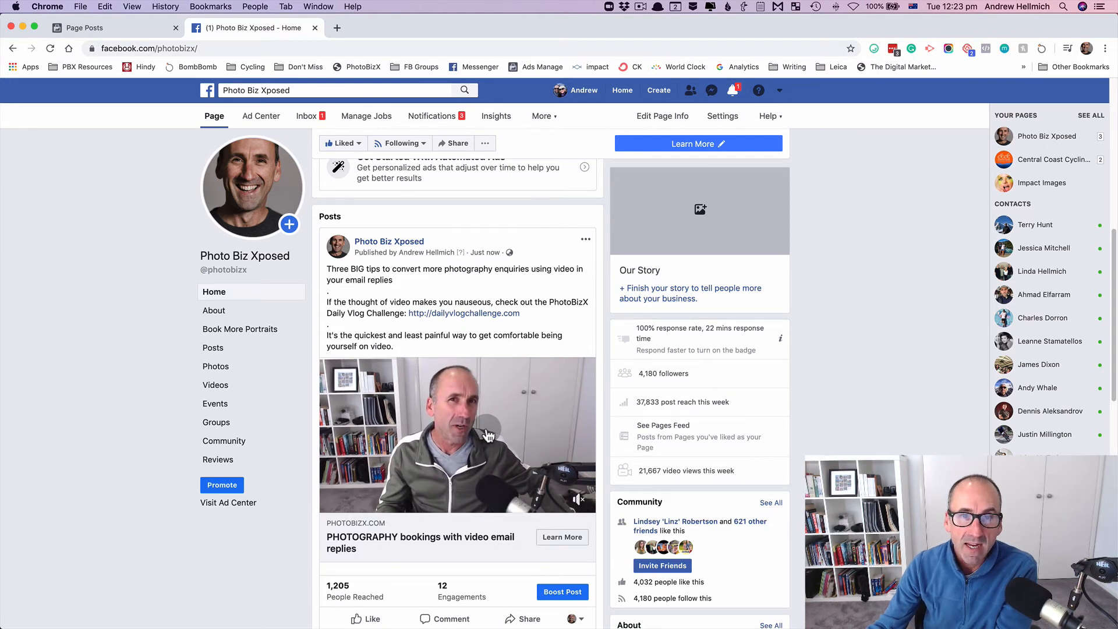
{"action": "left_click", "coordinate": [456, 435]}
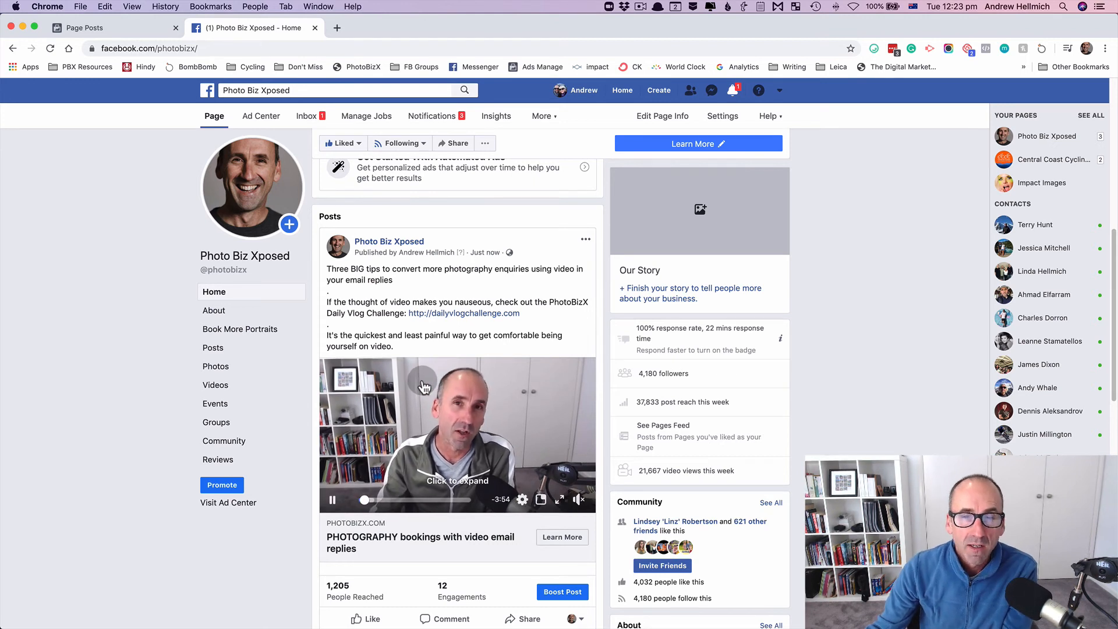
{"action": "scroll", "scroll_direction": "down", "scroll_amount": 3}
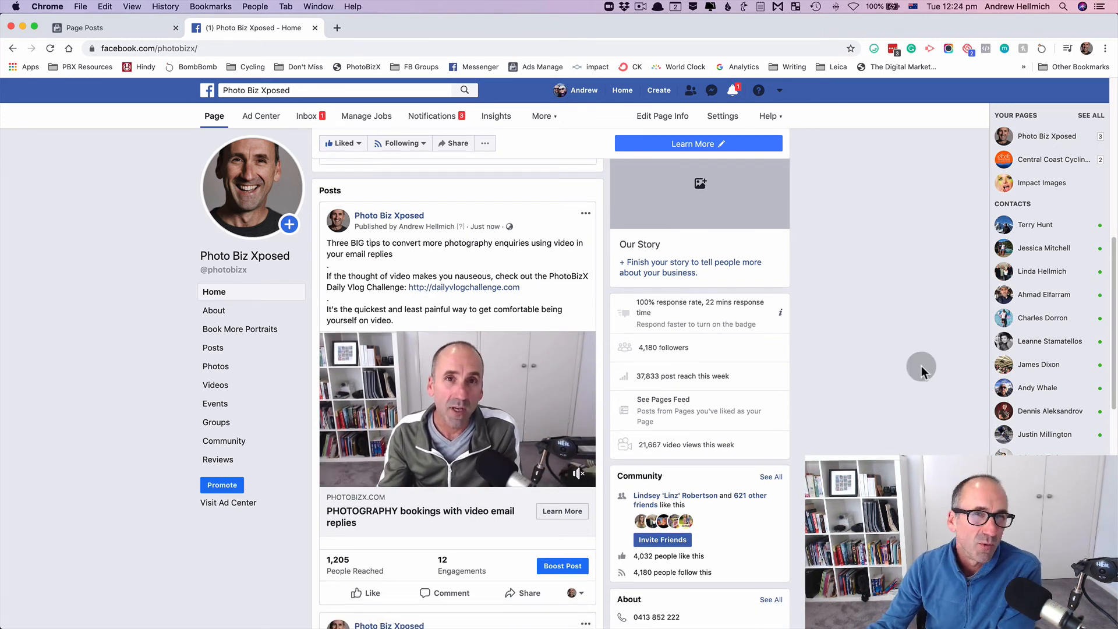